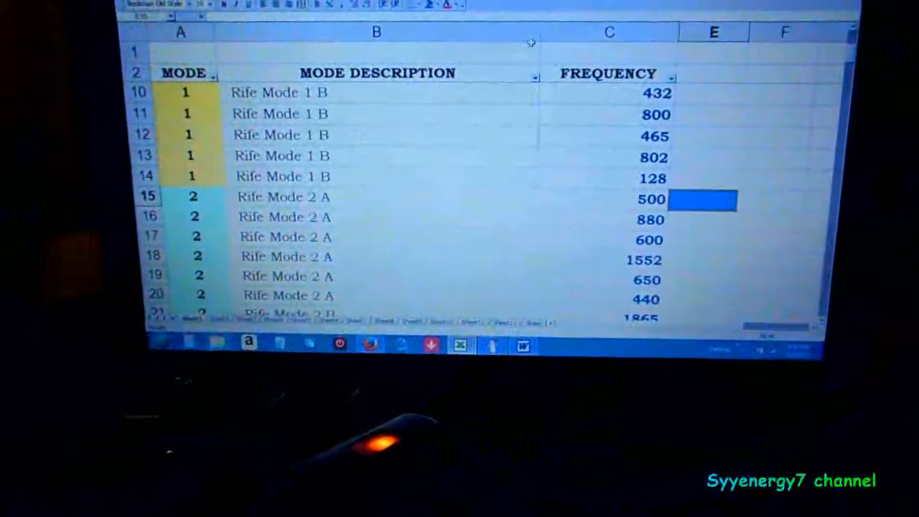
pyautogui.scroll(-3)
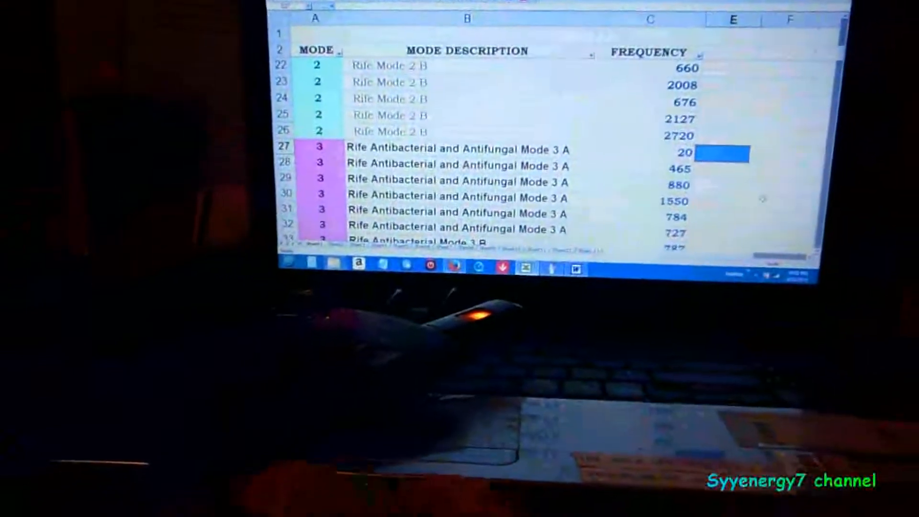
pyautogui.scroll(-3)
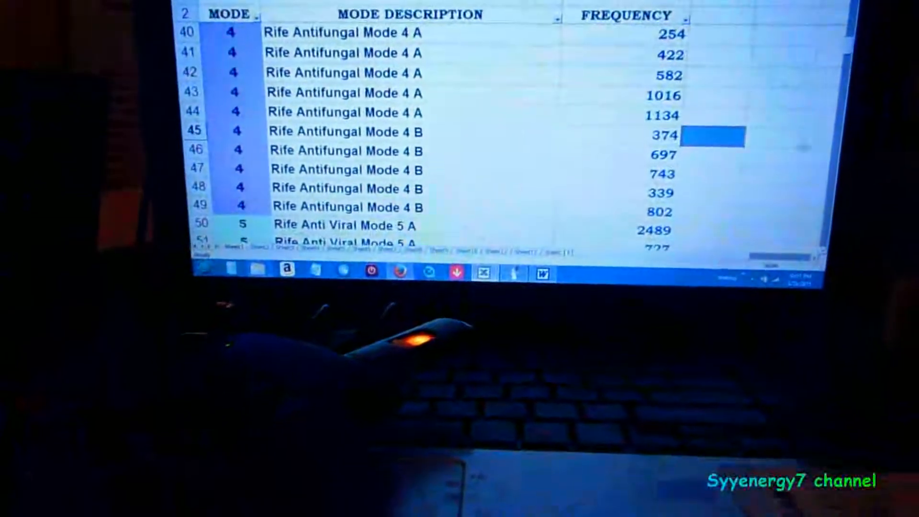
pyautogui.scroll(-3)
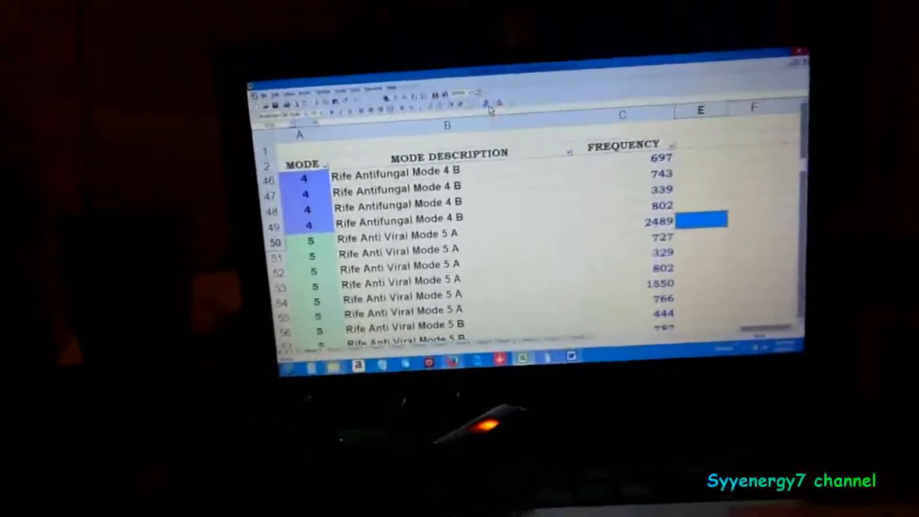
pyautogui.scroll(-3)
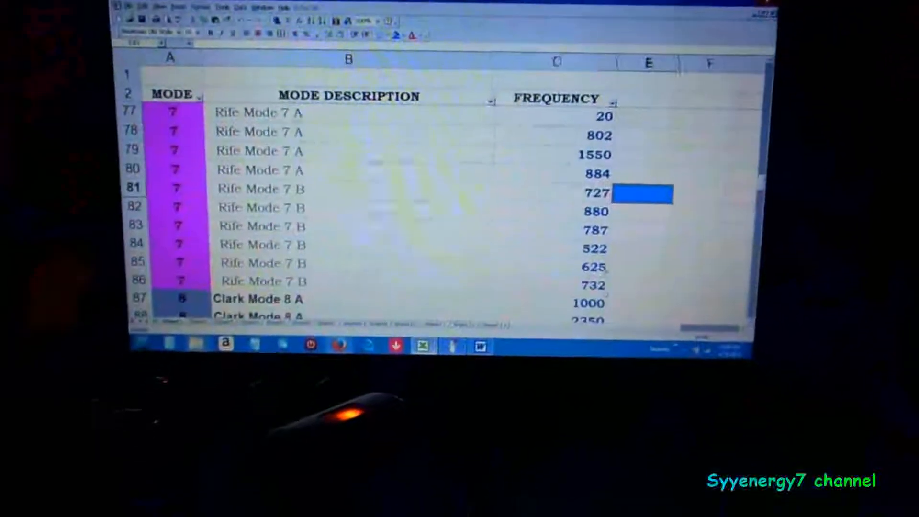
pyautogui.scroll(-3)
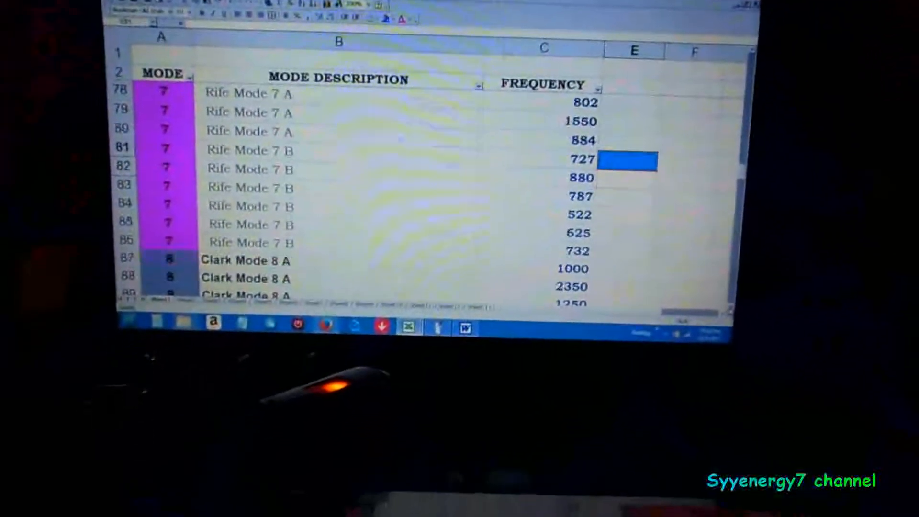
pyautogui.scroll(-3)
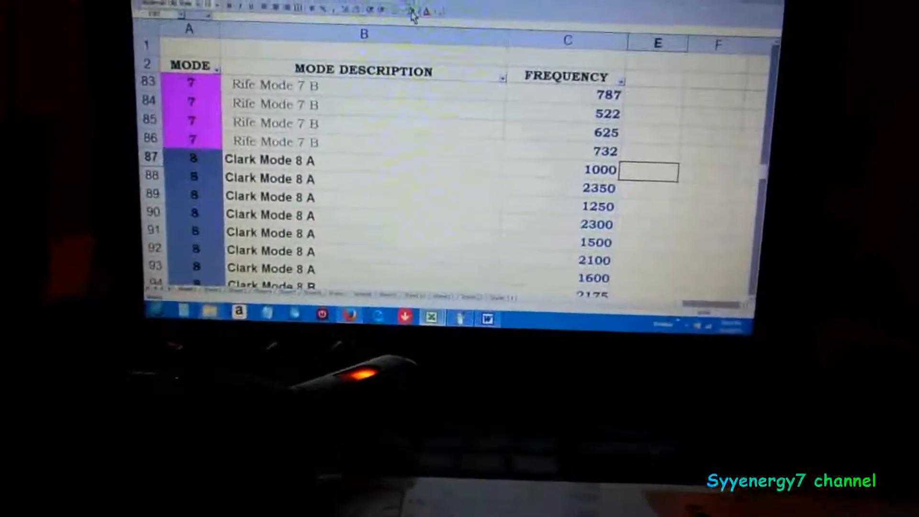
pyautogui.scroll(-3)
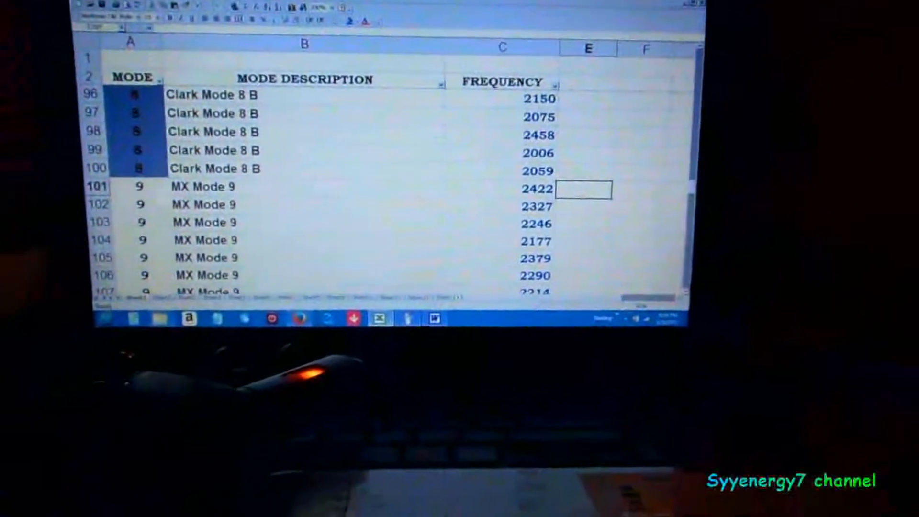
pyautogui.scroll(-3)
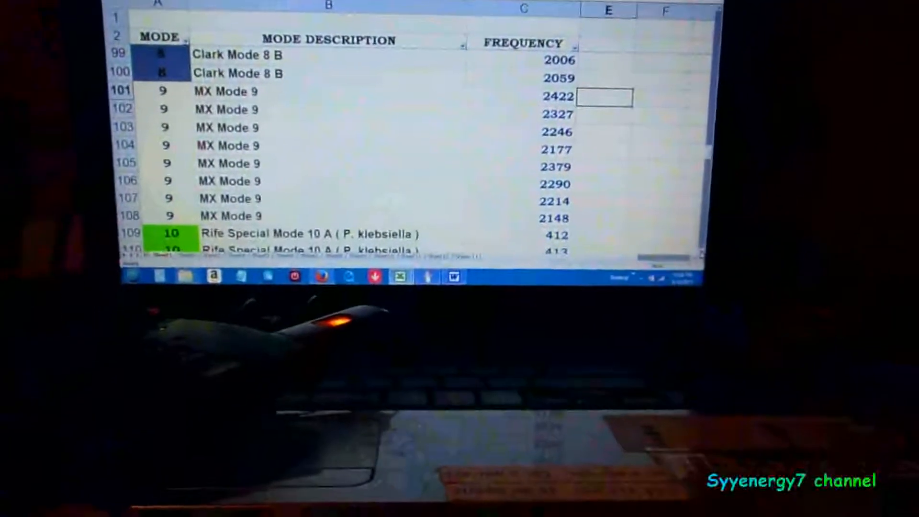
pyautogui.scroll(-3)
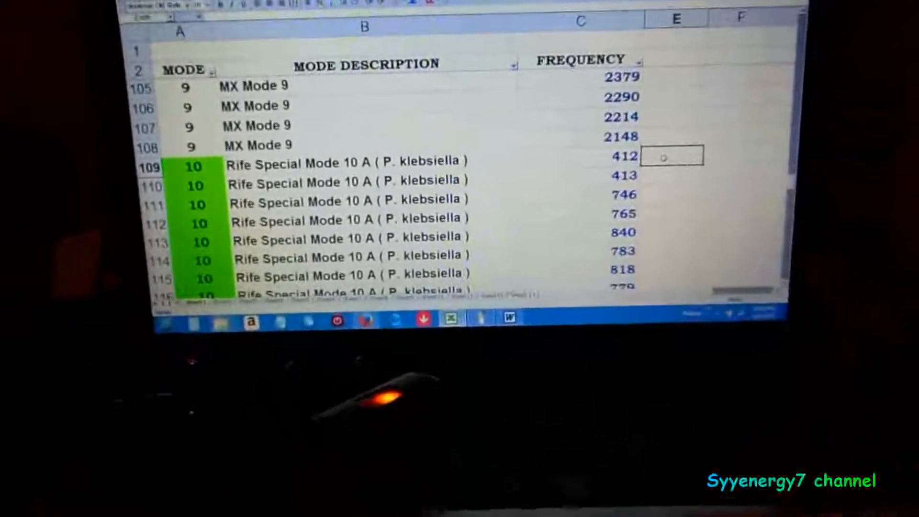
pyautogui.scroll(-3)
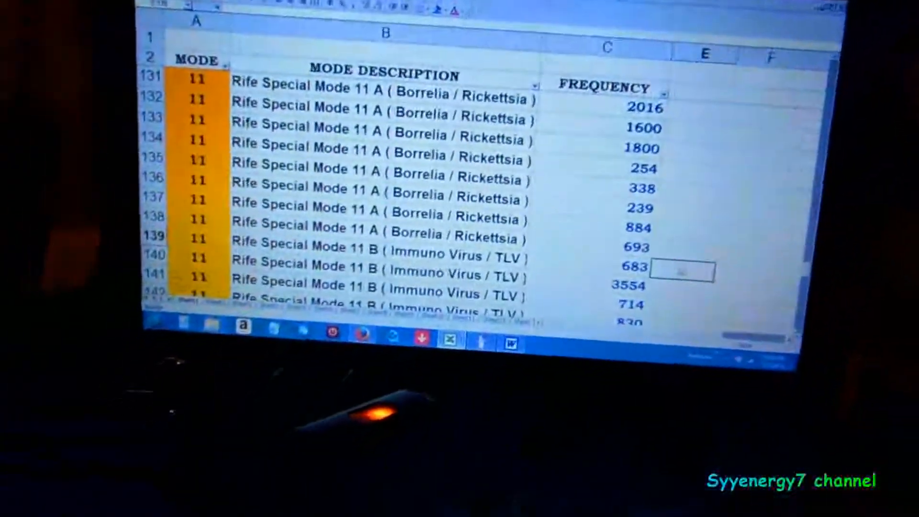
pyautogui.scroll(-3)
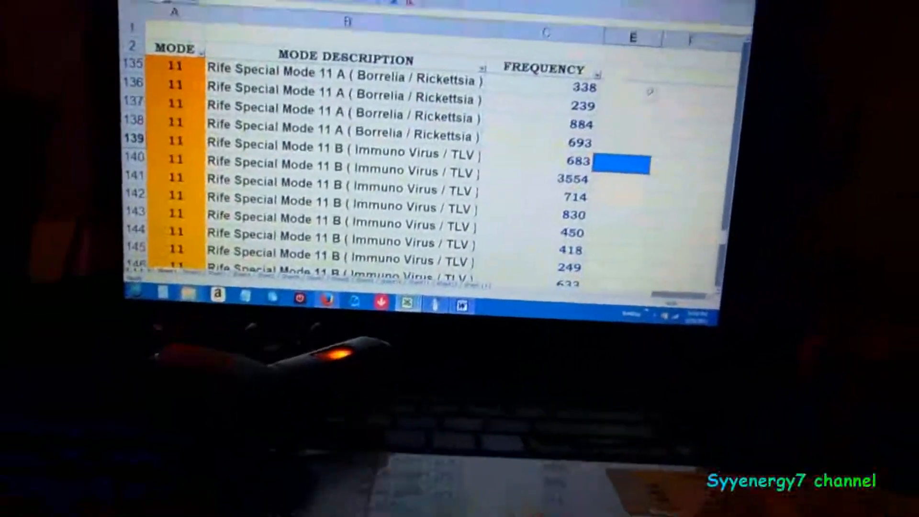
pyautogui.scroll(-3)
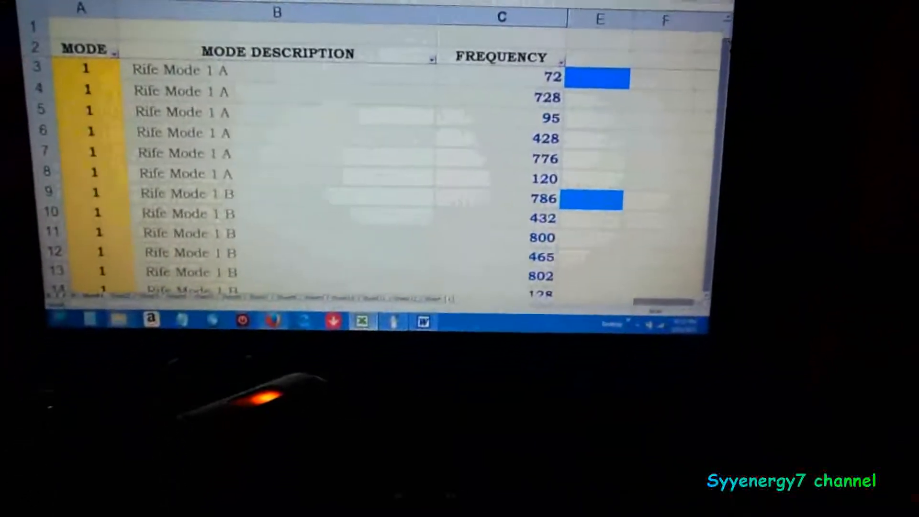
pyautogui.scroll(-3)
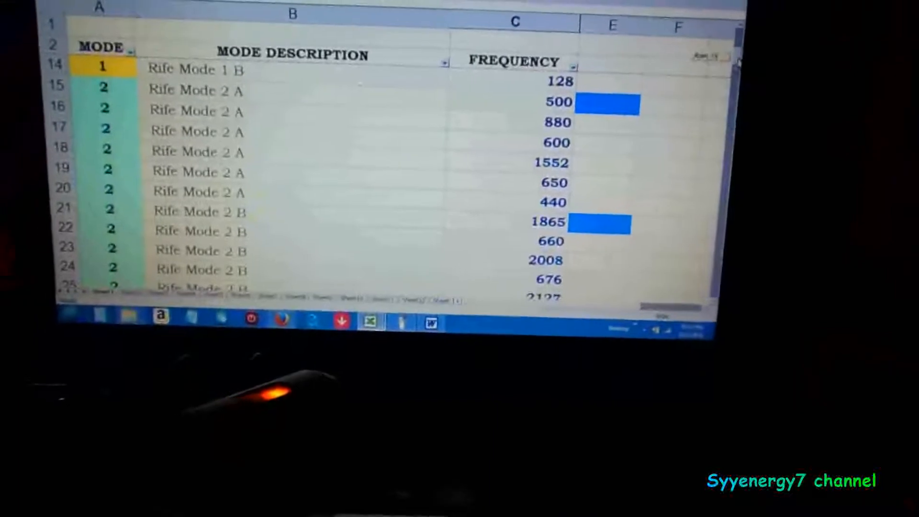